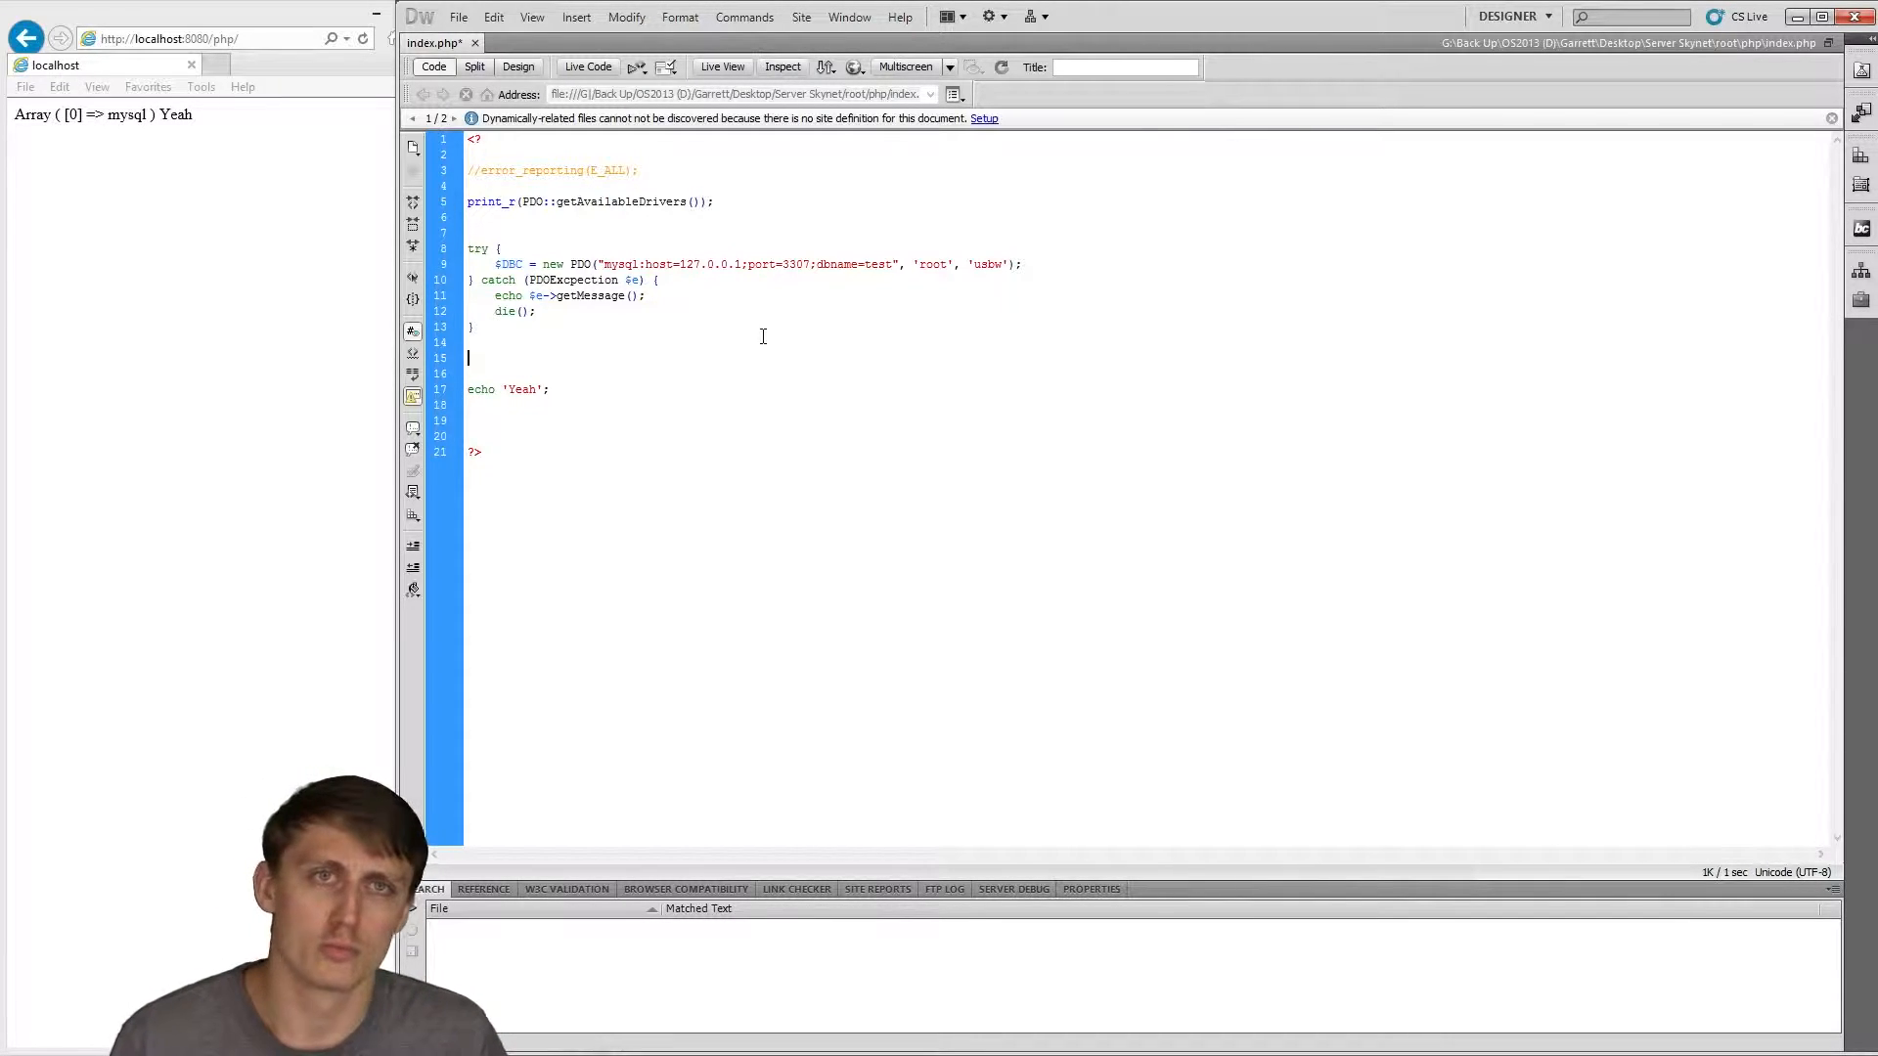
{"action": "type", "text": "// Old Data Query"}
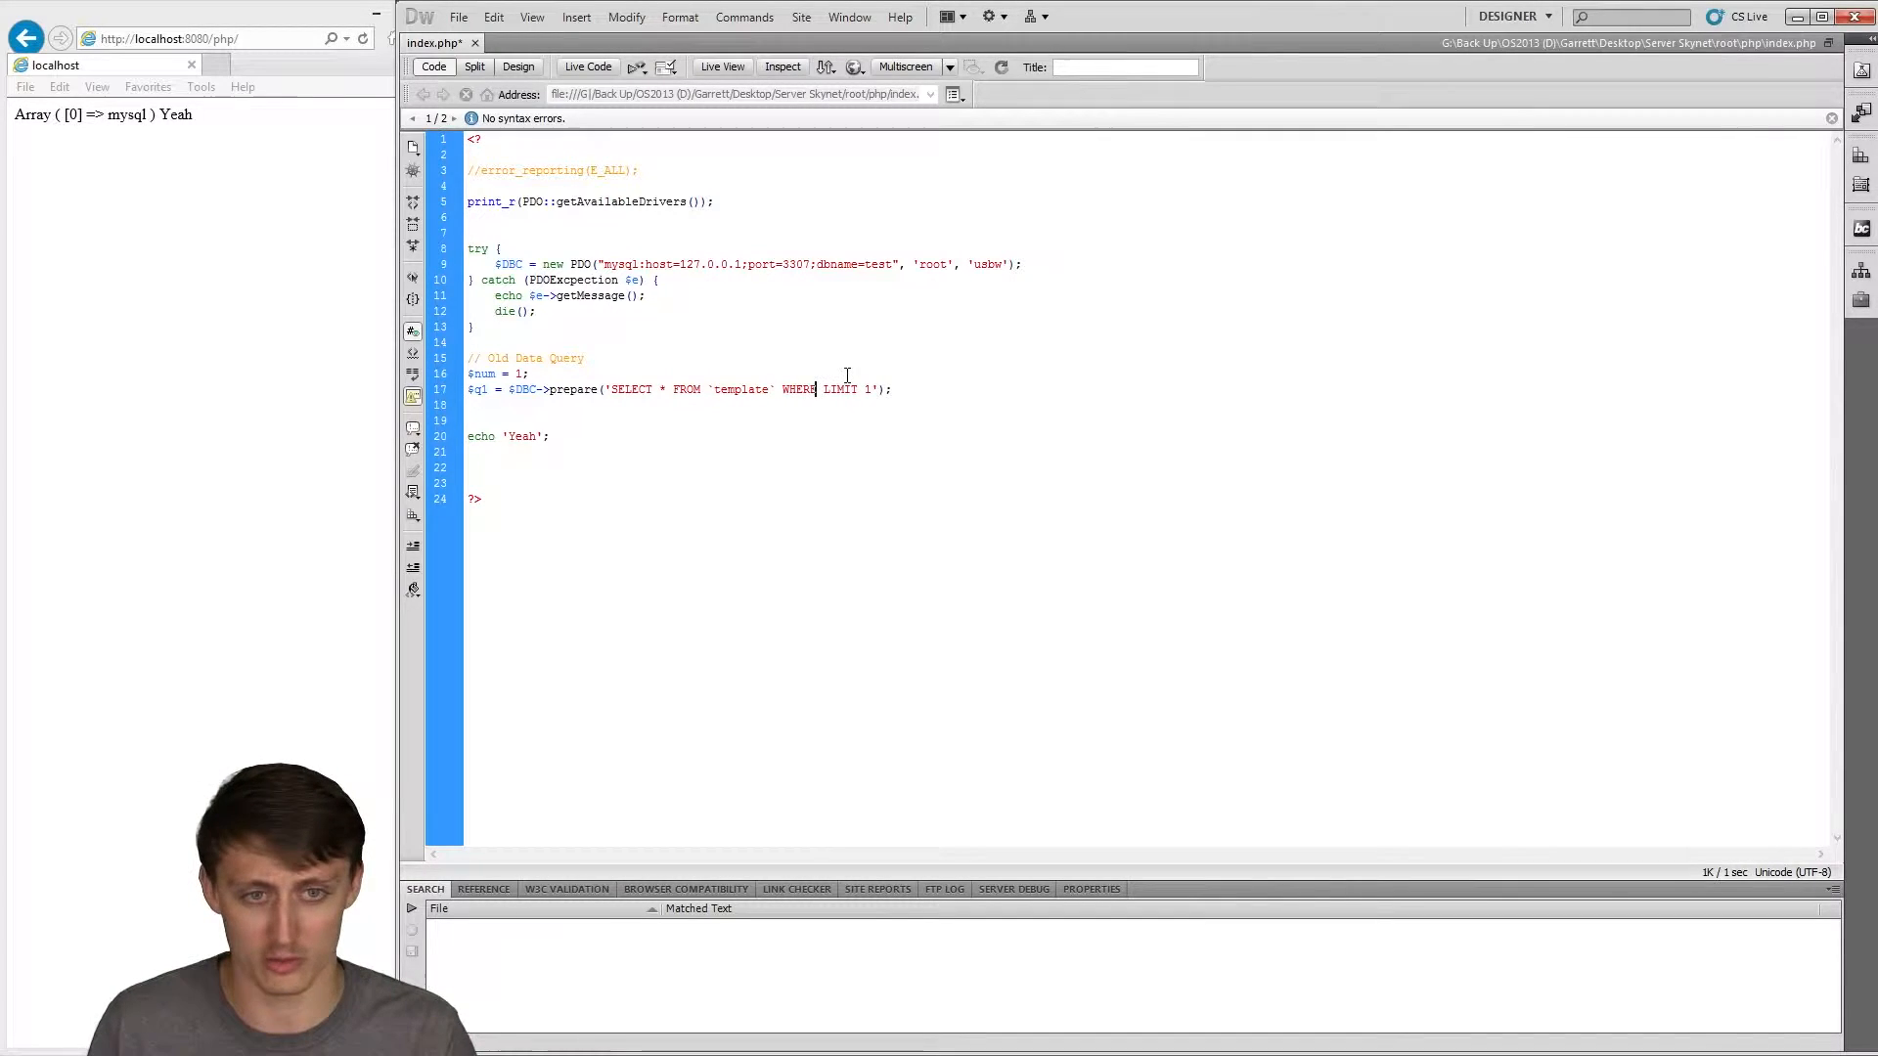
{"action": "type", "text": "`template_id` = $num"}
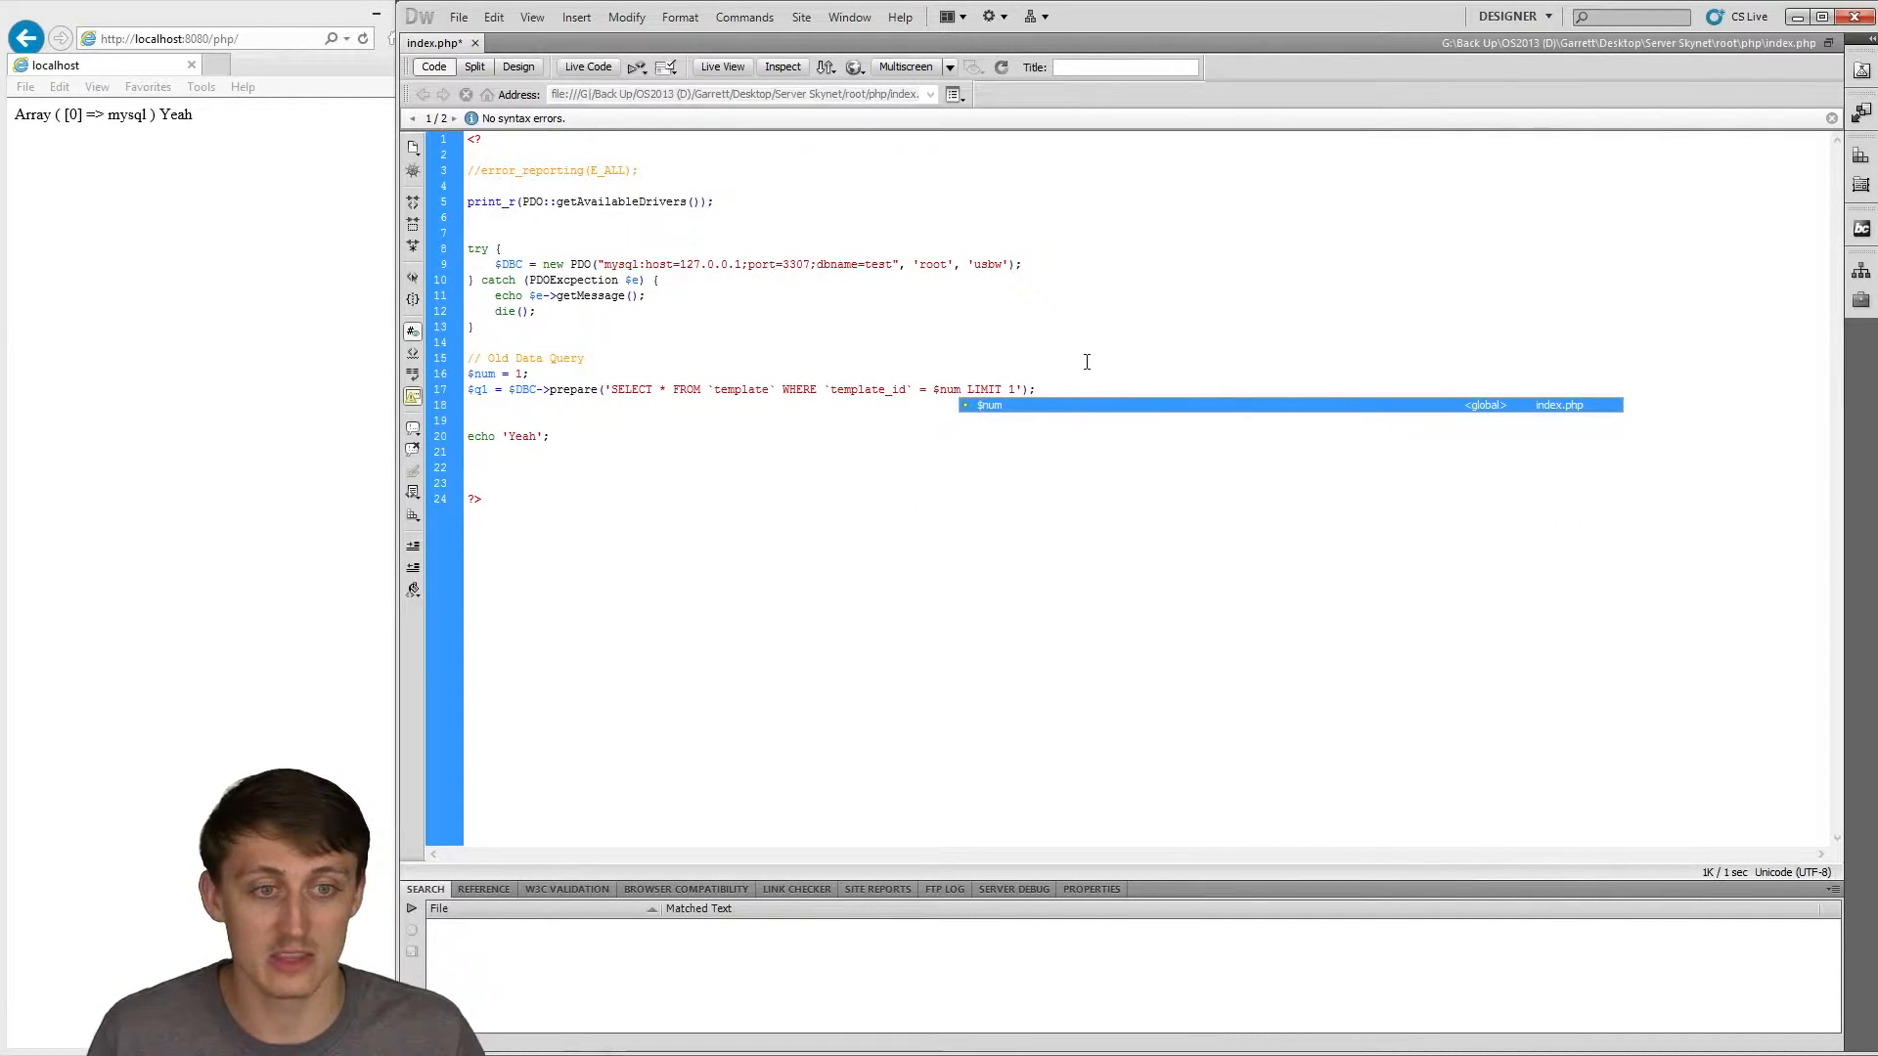